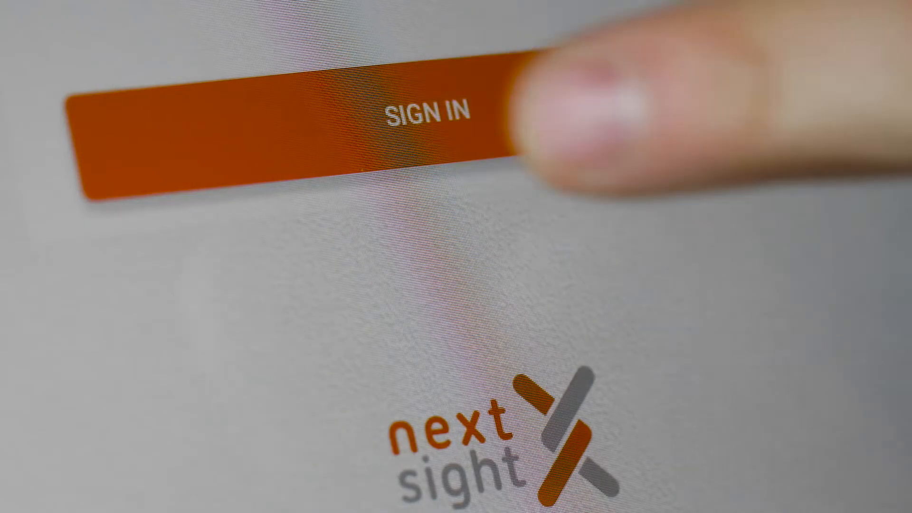
Sign in to the demo account to reach the DO EXAM patient-choice screen
{"action": "left_click", "coordinate": [431, 113]}
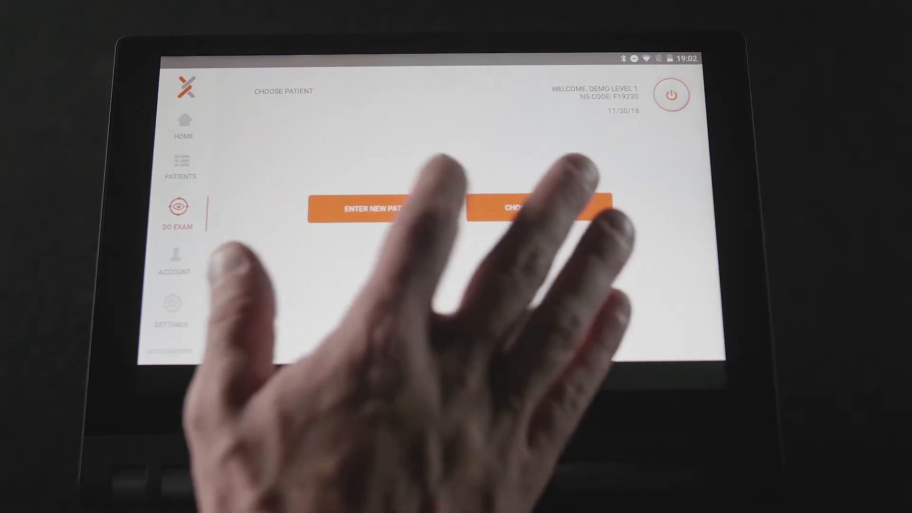
Create a new patient with birth year, gender and race, then confirm making an exam
{"action": "left_click", "coordinate": [375, 209]}
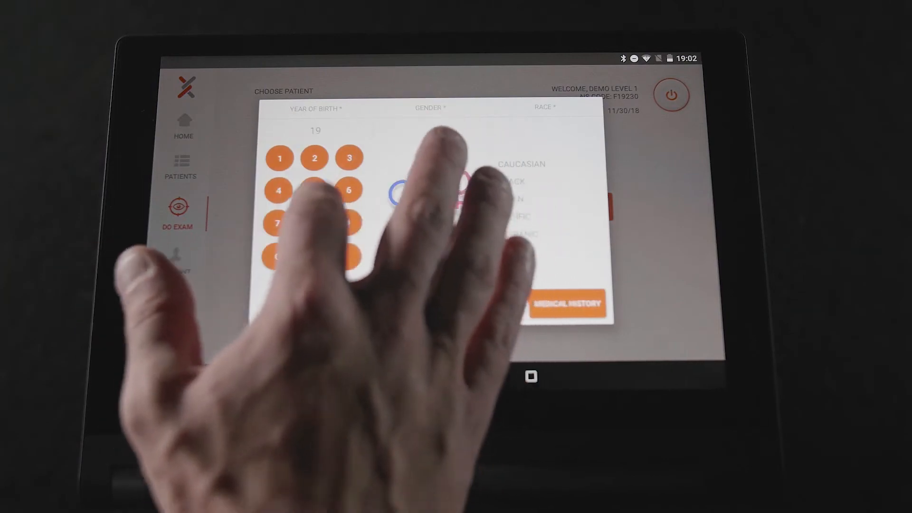
{"action": "left_click", "coordinate": [567, 303]}
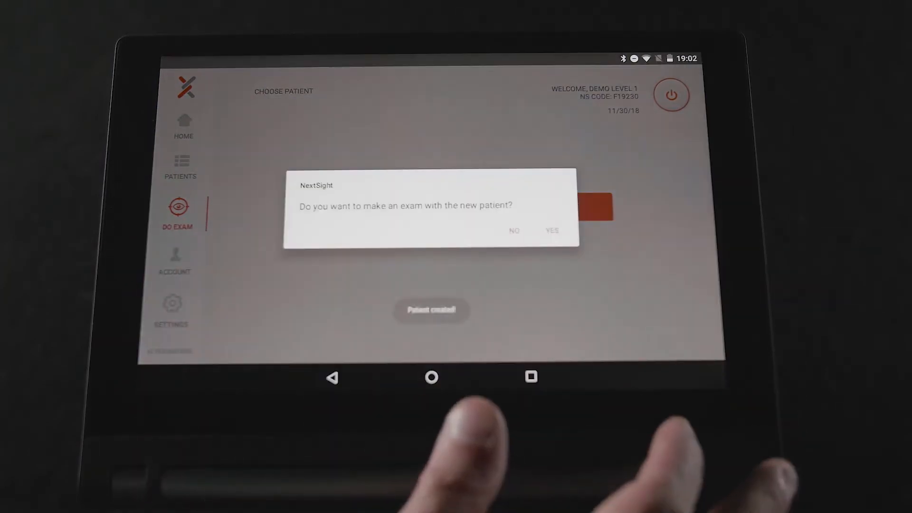
{"action": "left_click", "coordinate": [551, 230]}
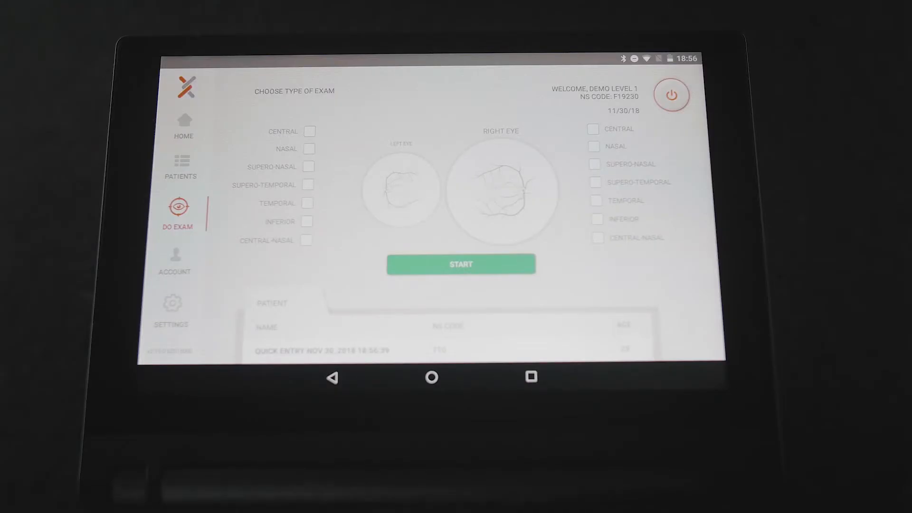
Select the retina region to examine for the eye on the Choose Type of Exam screen
{"action": "left_click", "coordinate": [309, 131]}
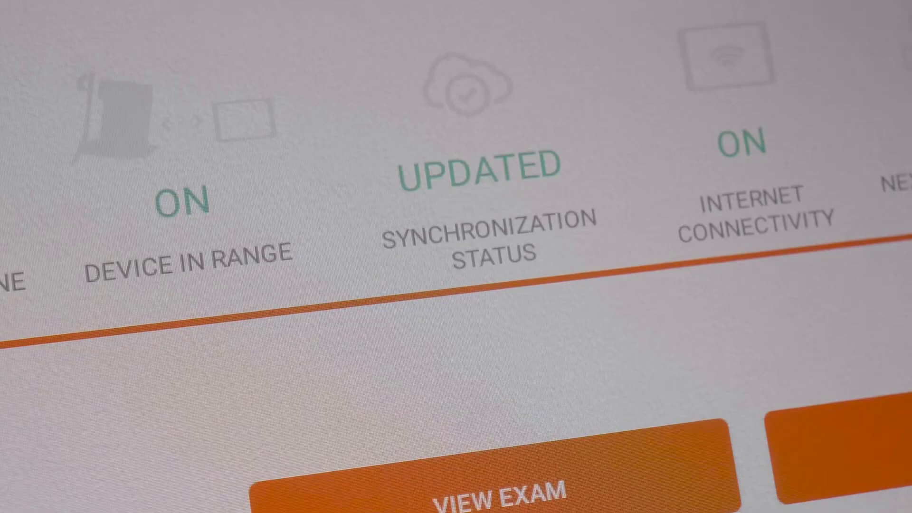
Display the two central right-eye retina images from November 15, 2018 side by side
{"action": "left_click", "coordinate": [488, 500]}
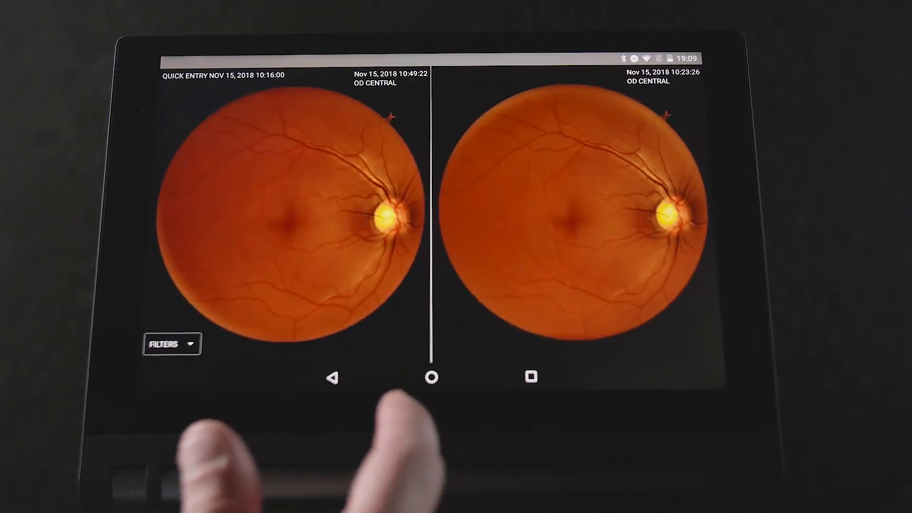